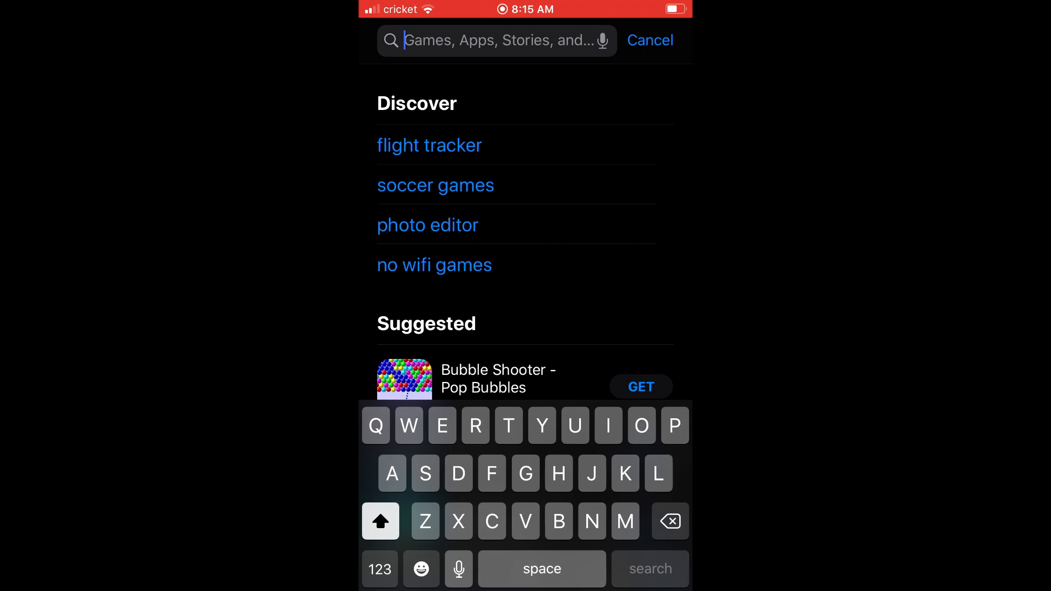
Search the App Store for "Stop motion" and scroll to the Stop Motion Studio result.
{"action": "type", "text": "Stop motion"}
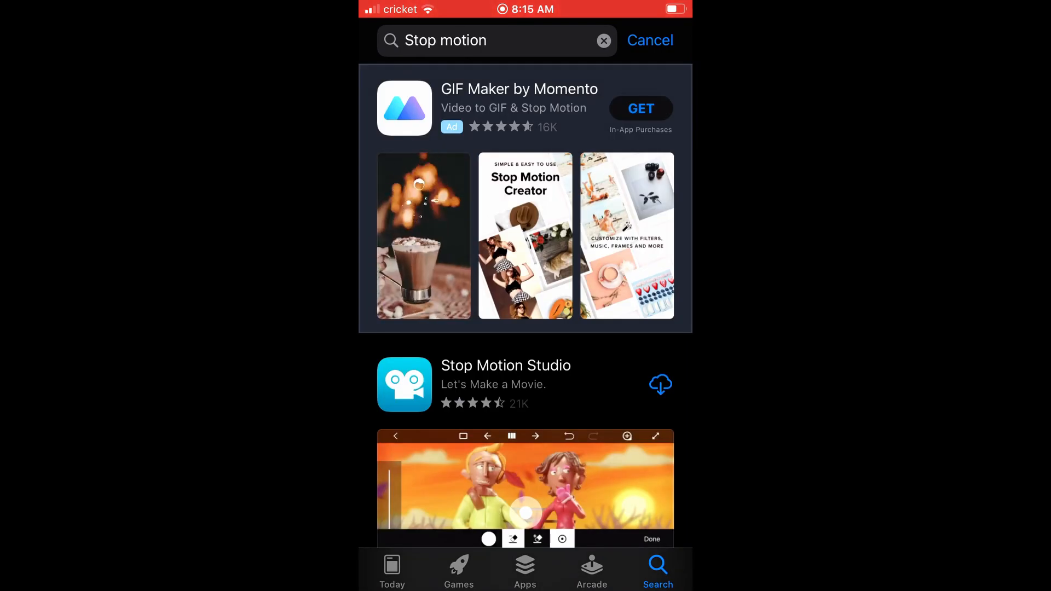
{"action": "scroll", "scroll_direction": "down", "scroll_amount": 3}
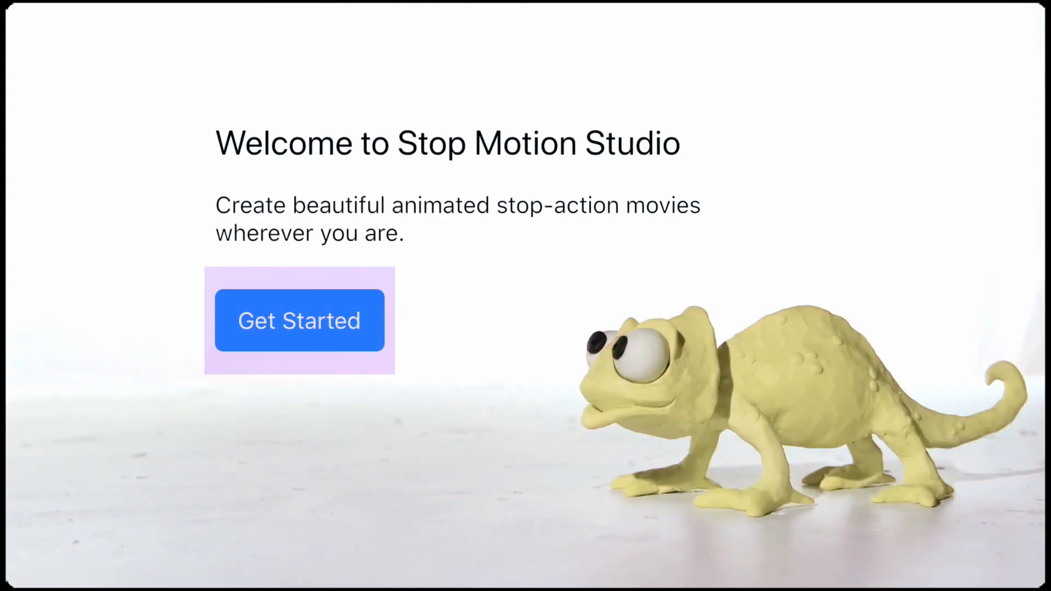
Get past the Get Started welcome screen to reach the movie gallery.
{"action": "left_click", "coordinate": [299, 320]}
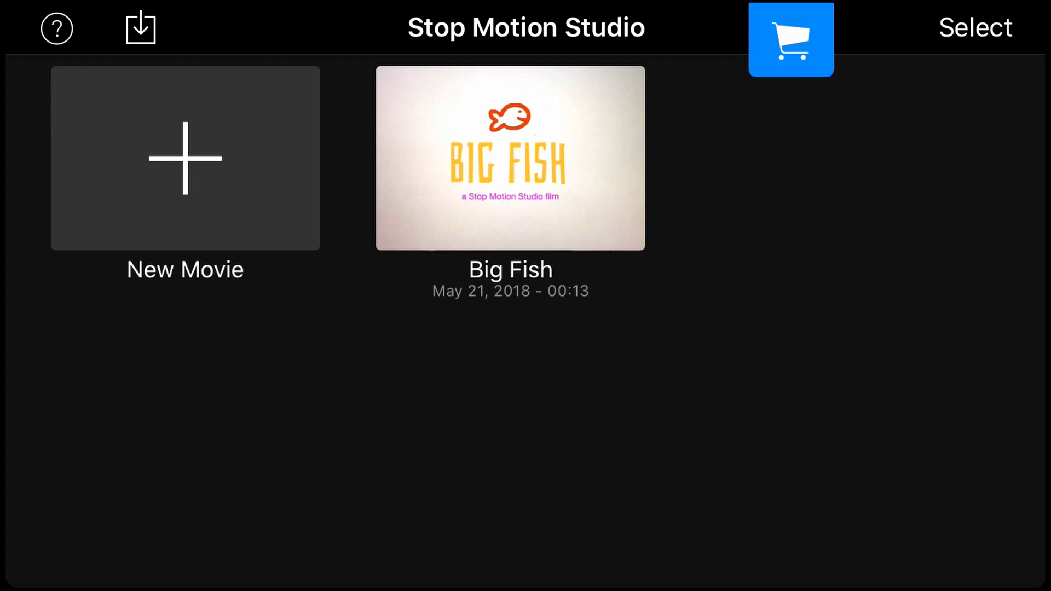
{"action": "left_click", "coordinate": [184, 158]}
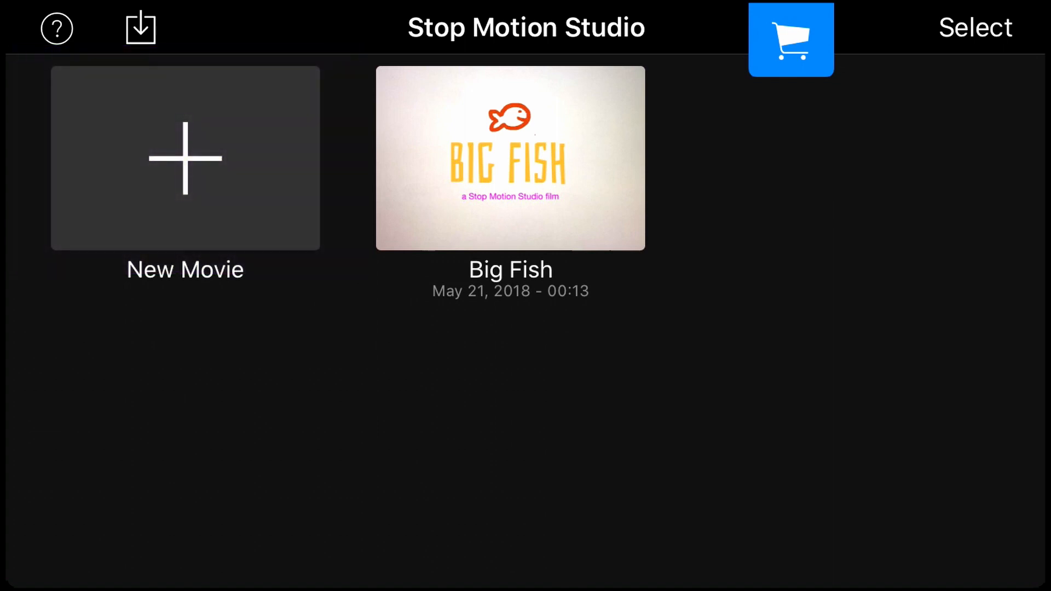
Create a new movie and bring up the camera capture view of the drawn ball on its line.
{"action": "left_click", "coordinate": [185, 158]}
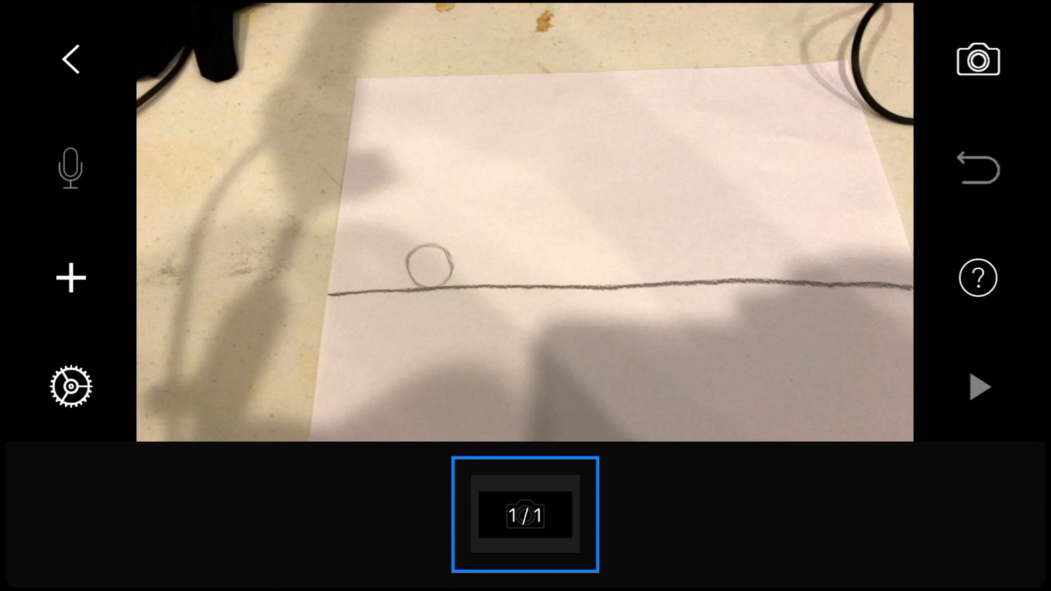
{"action": "left_click", "coordinate": [978, 59]}
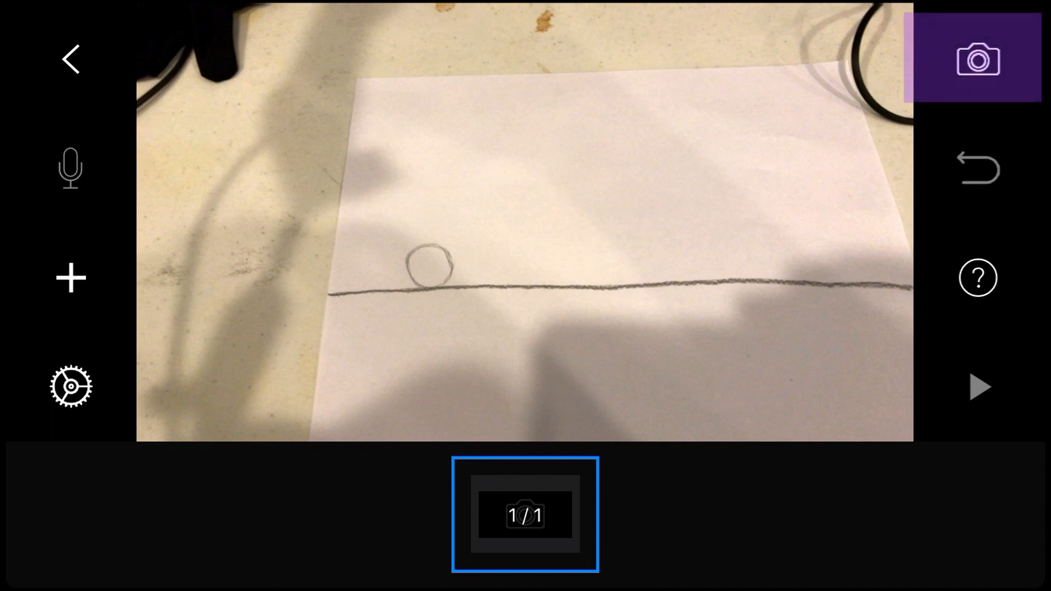
{"action": "left_click", "coordinate": [977, 58]}
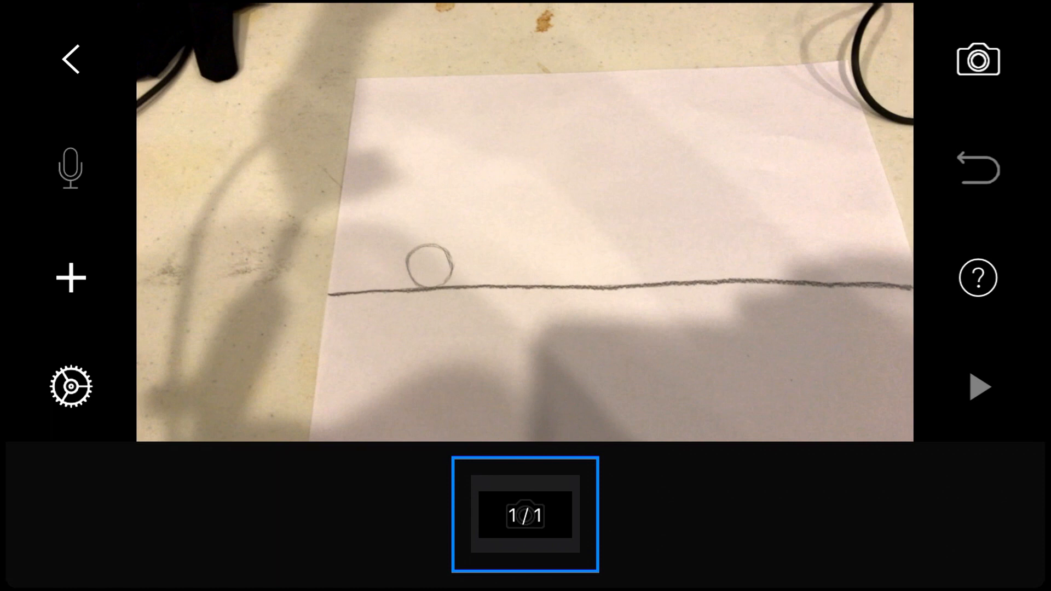
{"action": "left_click", "coordinate": [977, 277]}
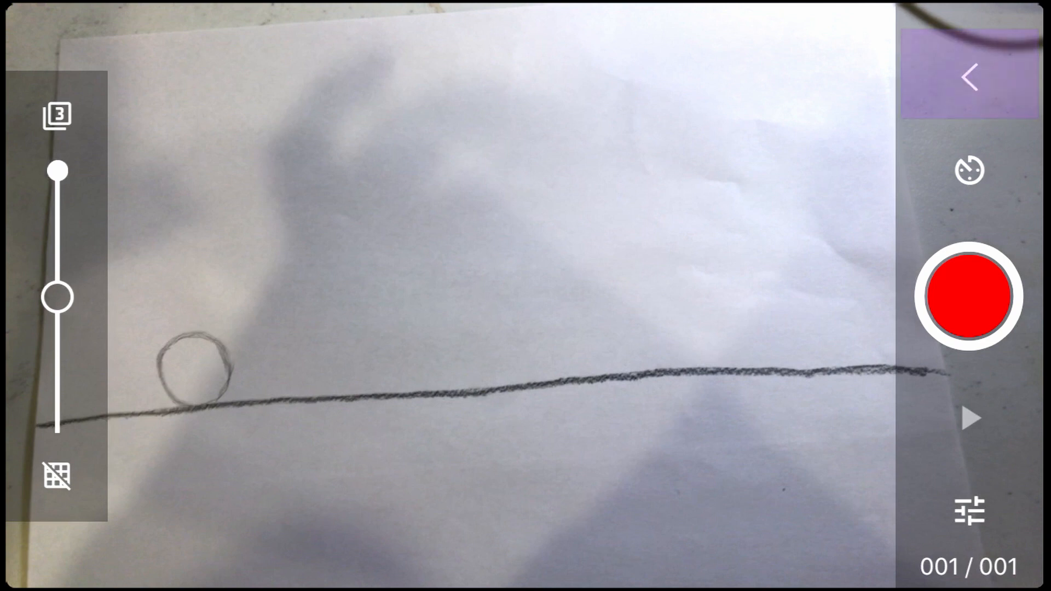
Review the capture timer settings, then record the first frames of the resting ball.
{"action": "left_click", "coordinate": [969, 75]}
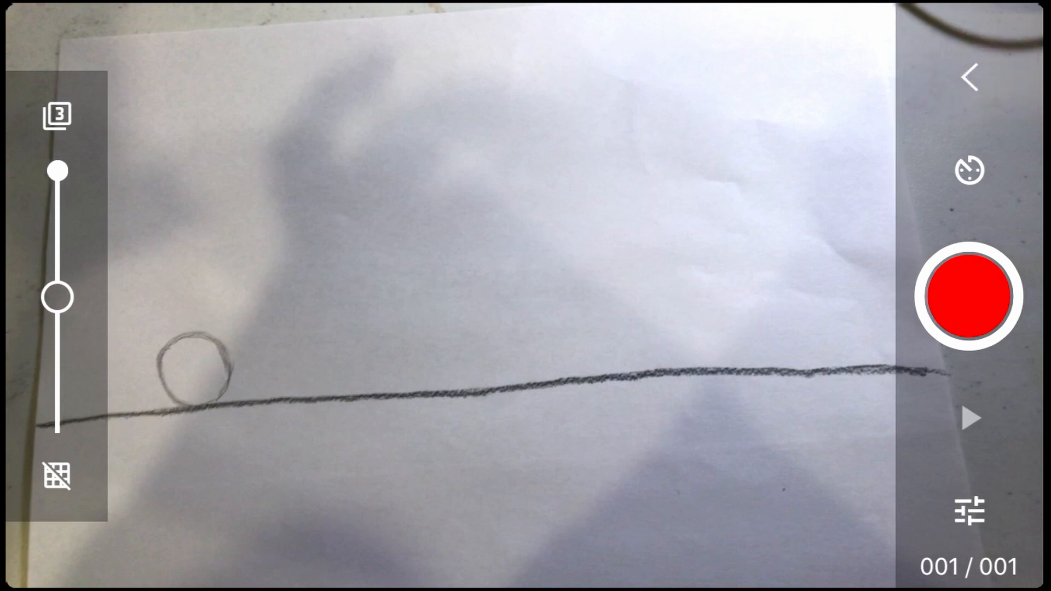
{"action": "left_click", "coordinate": [968, 170]}
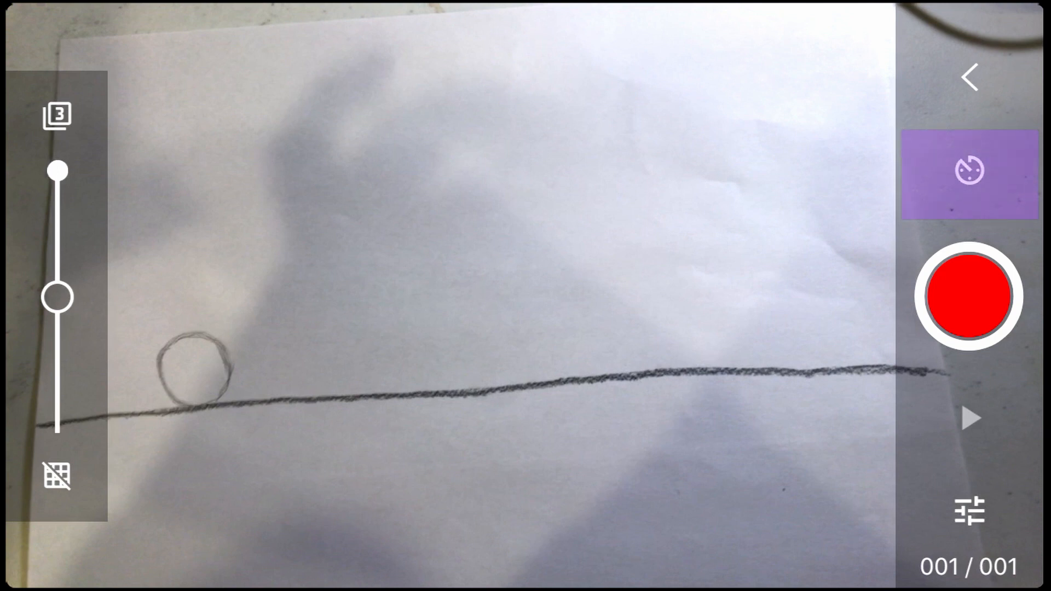
{"action": "left_click", "coordinate": [968, 170]}
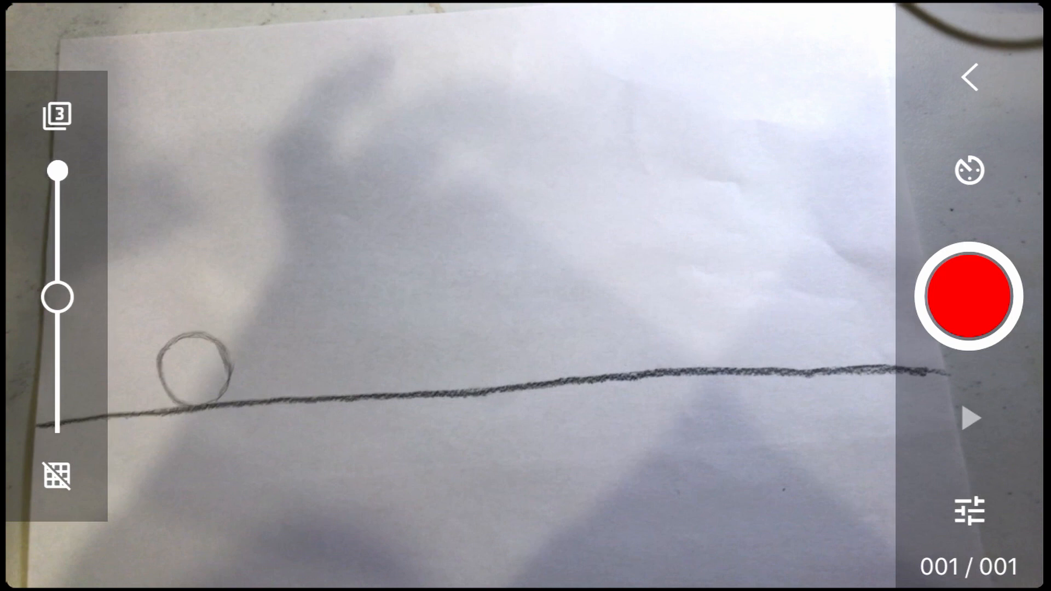
{"action": "left_click", "coordinate": [969, 297]}
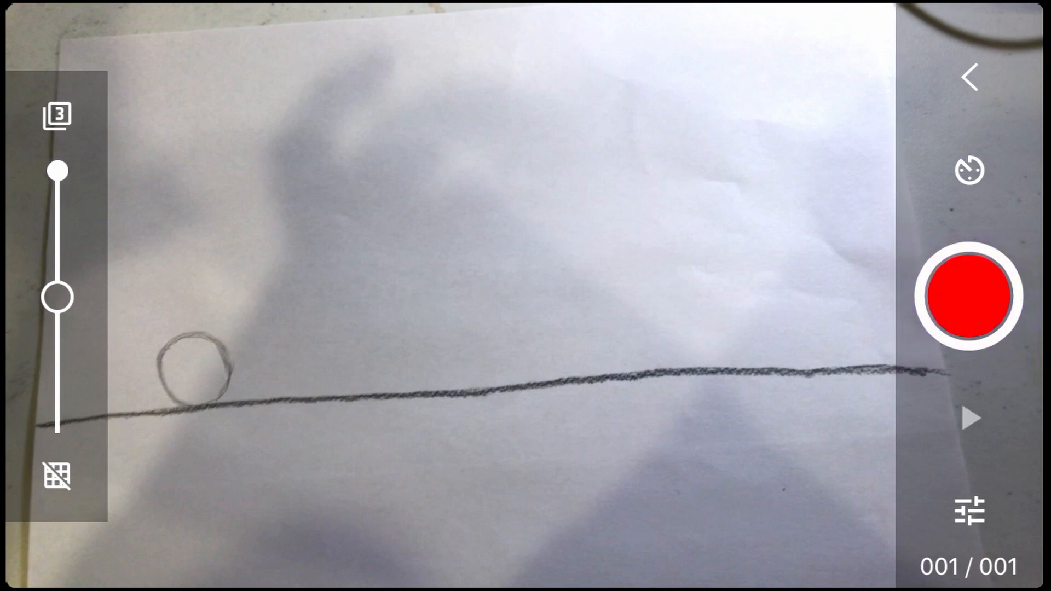
{"action": "left_click", "coordinate": [971, 417]}
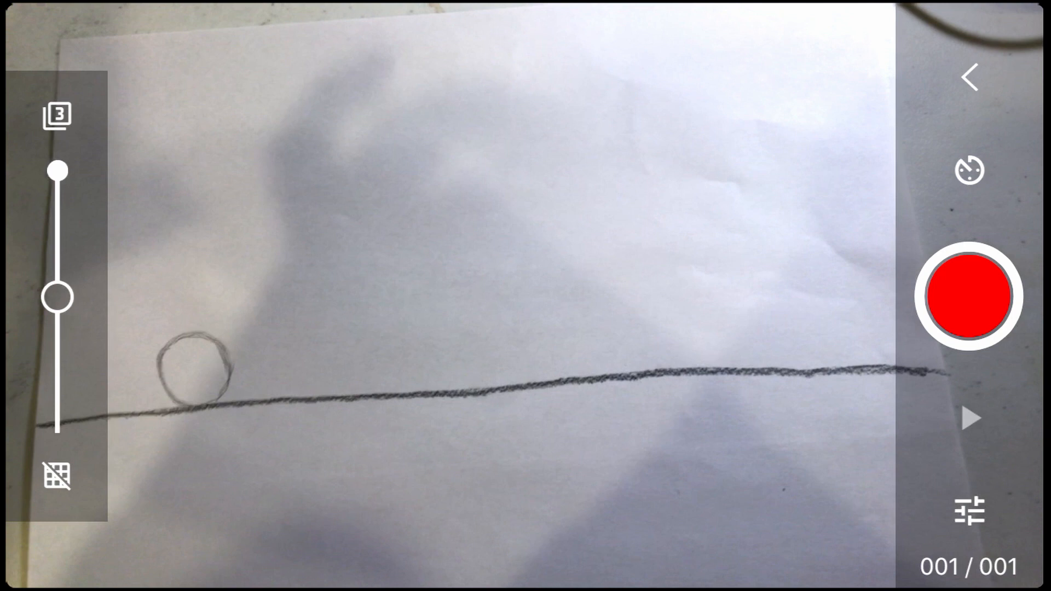
{"action": "left_click", "coordinate": [970, 298]}
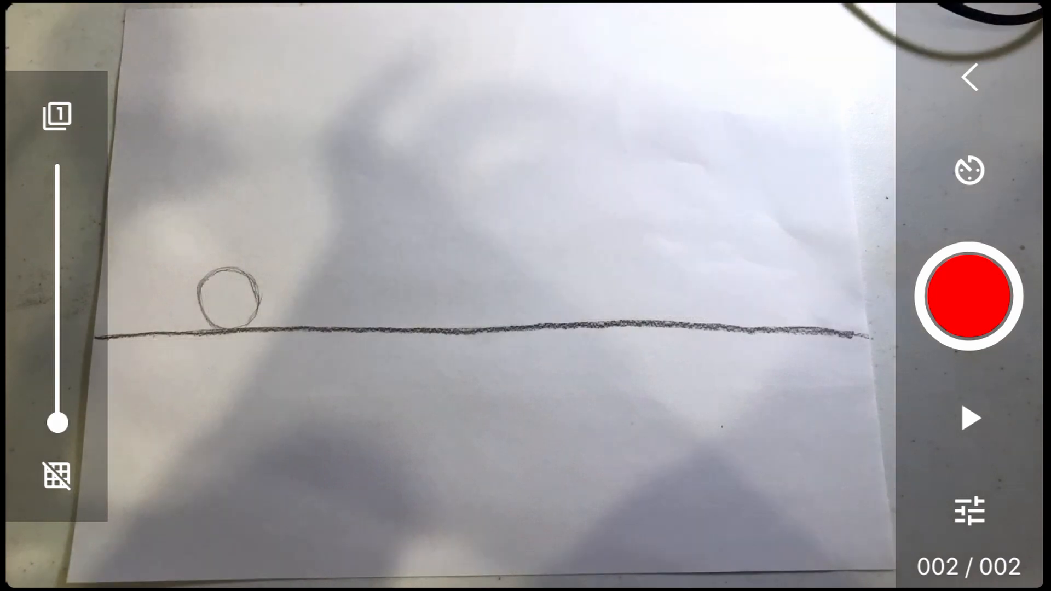
Adjust the onion-skin overlay of the previous frame and capture the next frames of the ball rising.
{"action": "left_click_drag", "start_coordinate": [57, 423], "coordinate": [57, 271]}
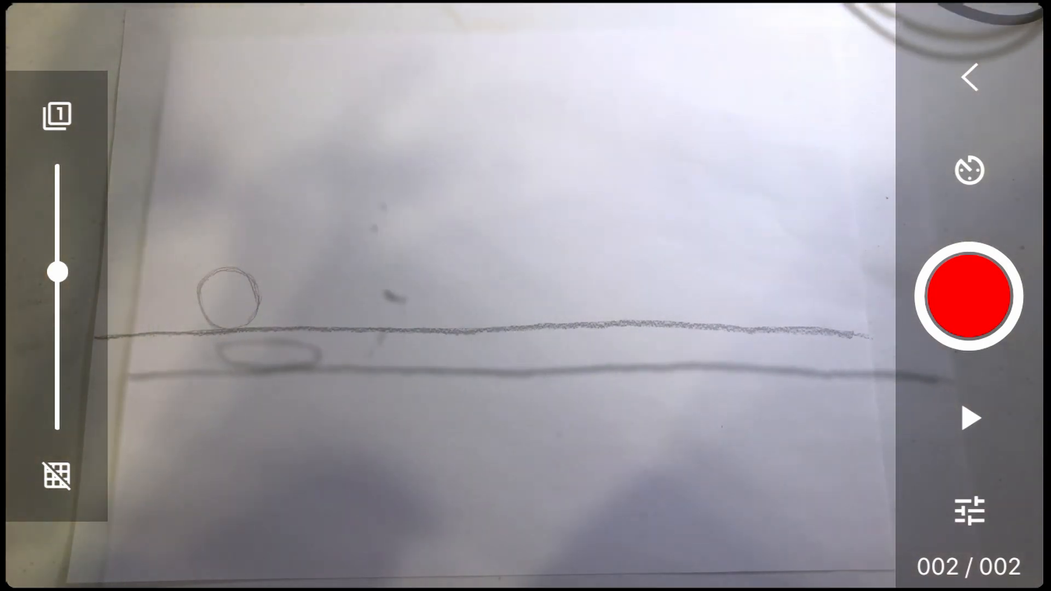
{"action": "left_click_drag", "start_coordinate": [58, 272], "coordinate": [58, 422]}
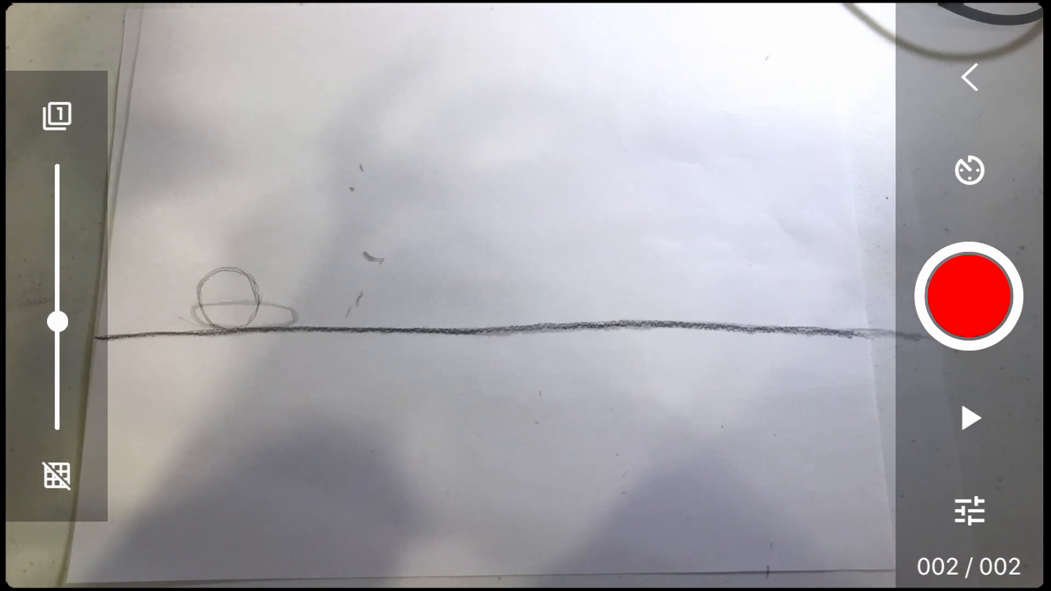
{"action": "left_click", "coordinate": [969, 297]}
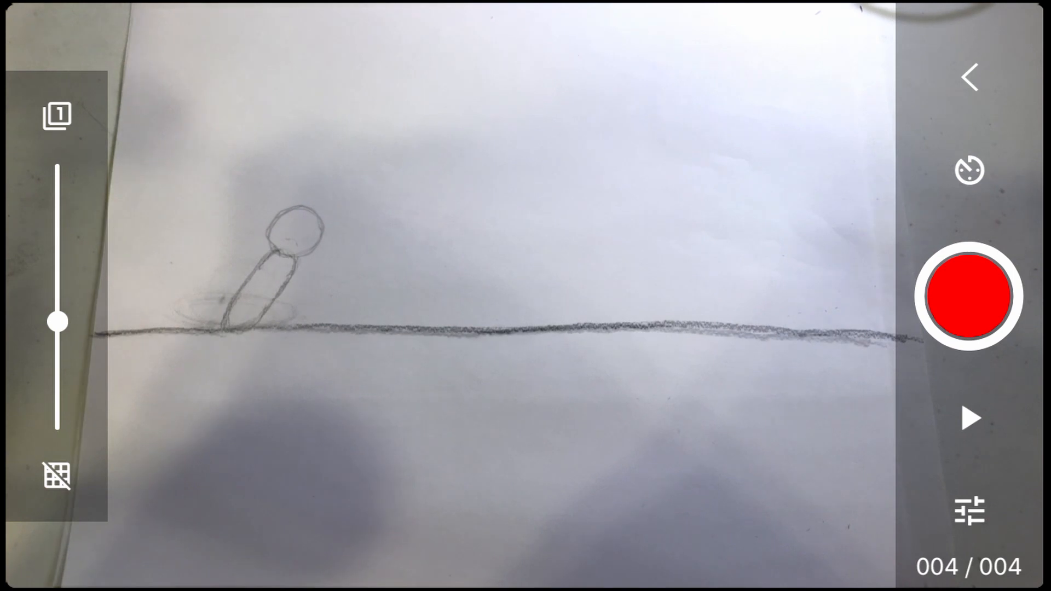
{"action": "left_click", "coordinate": [968, 297]}
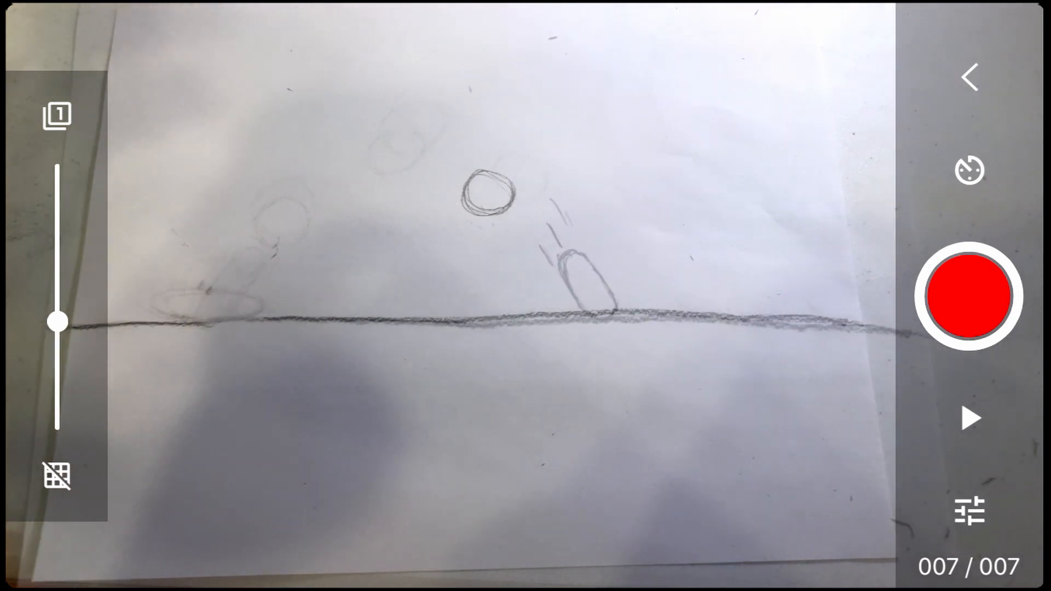
Capture the remaining bounce frame to reach 12, then play, pause and replay the animation.
{"action": "left_click", "coordinate": [968, 296]}
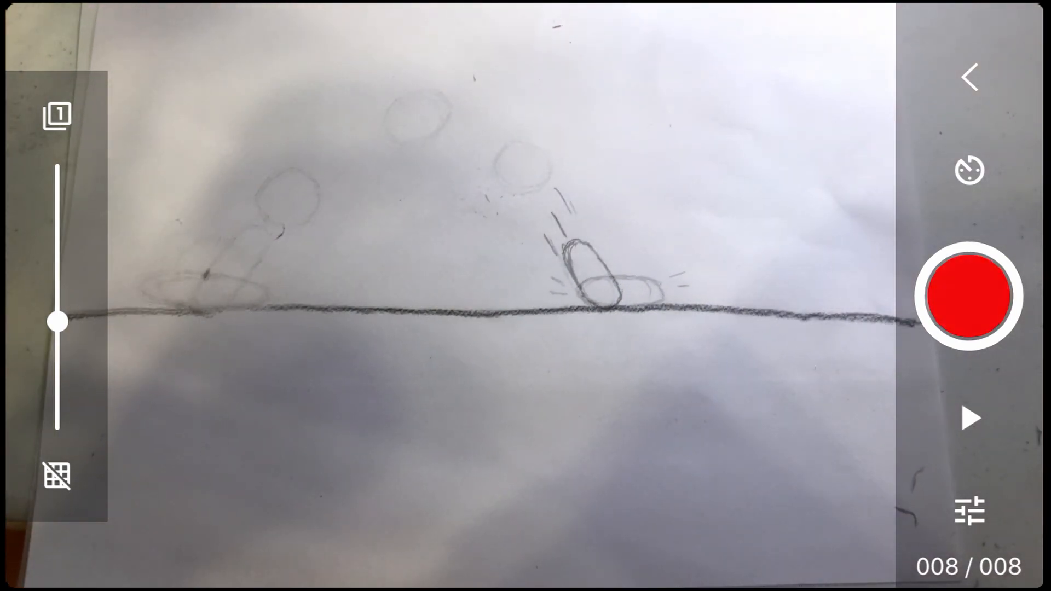
{"action": "left_click", "coordinate": [968, 297]}
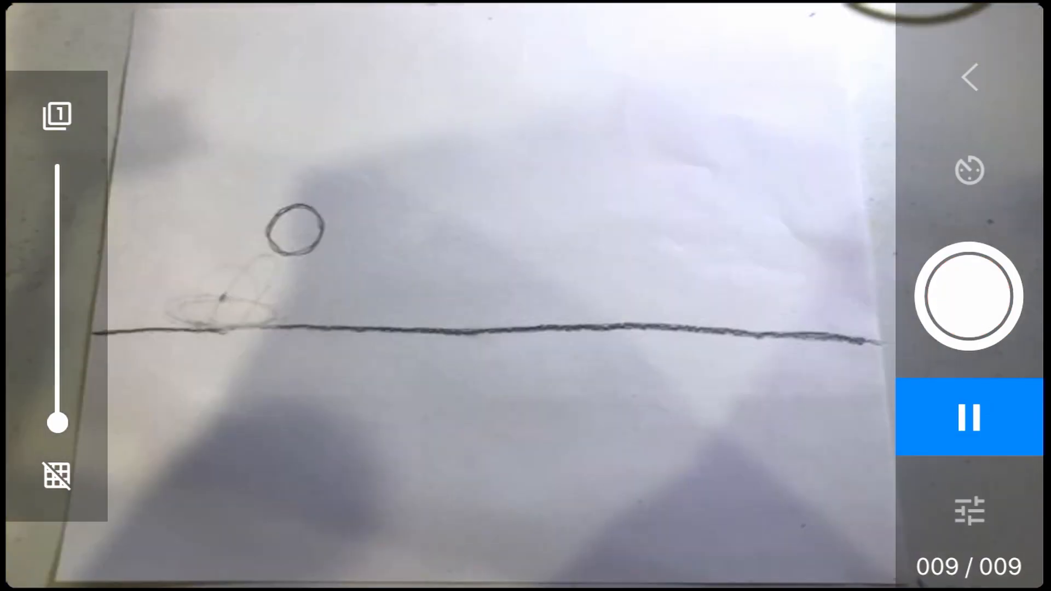
{"action": "left_click", "coordinate": [968, 297]}
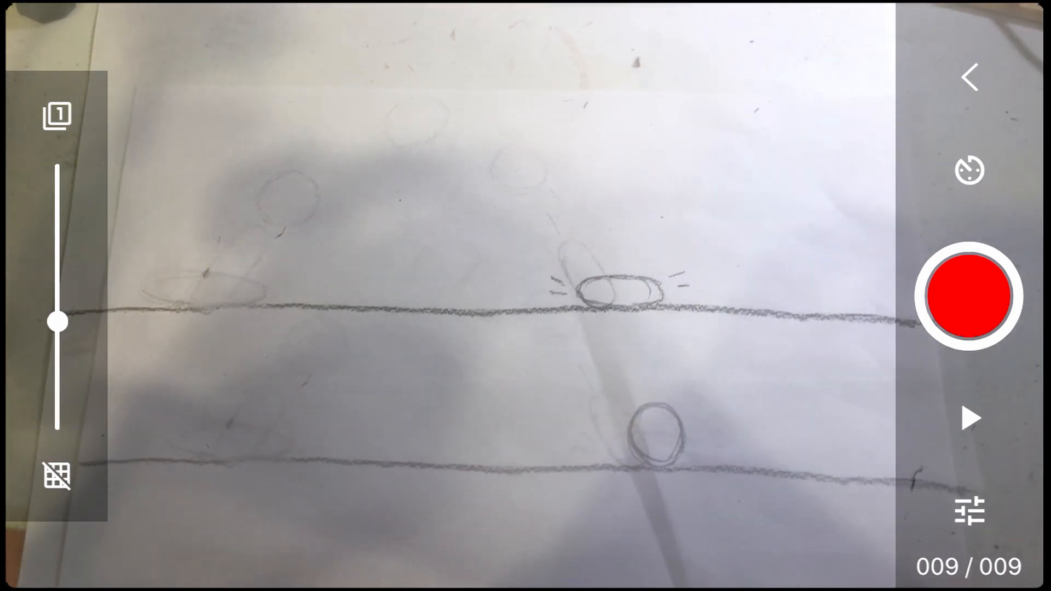
{"action": "left_click", "coordinate": [969, 297]}
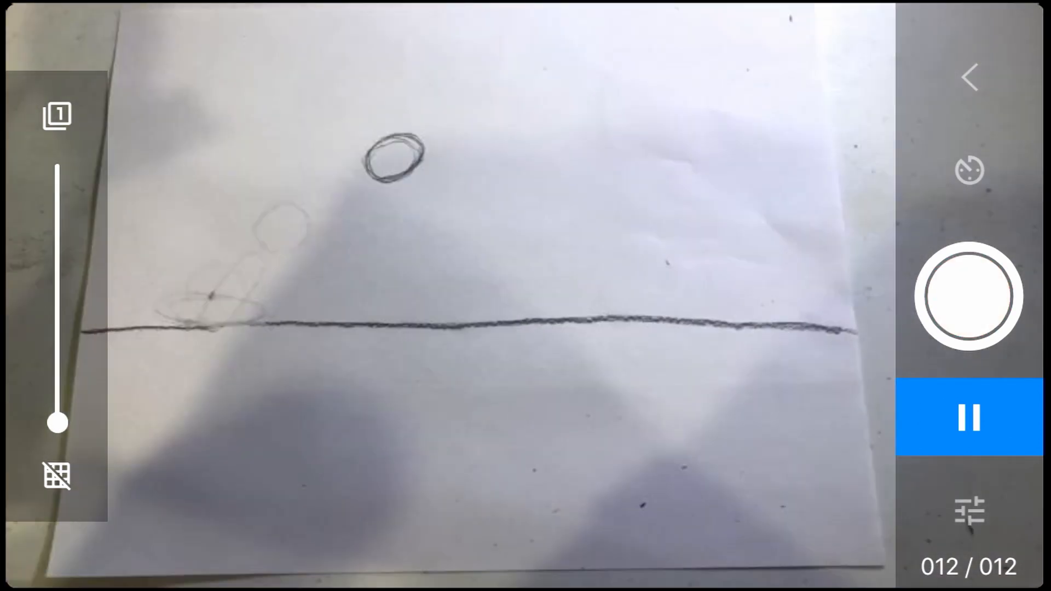